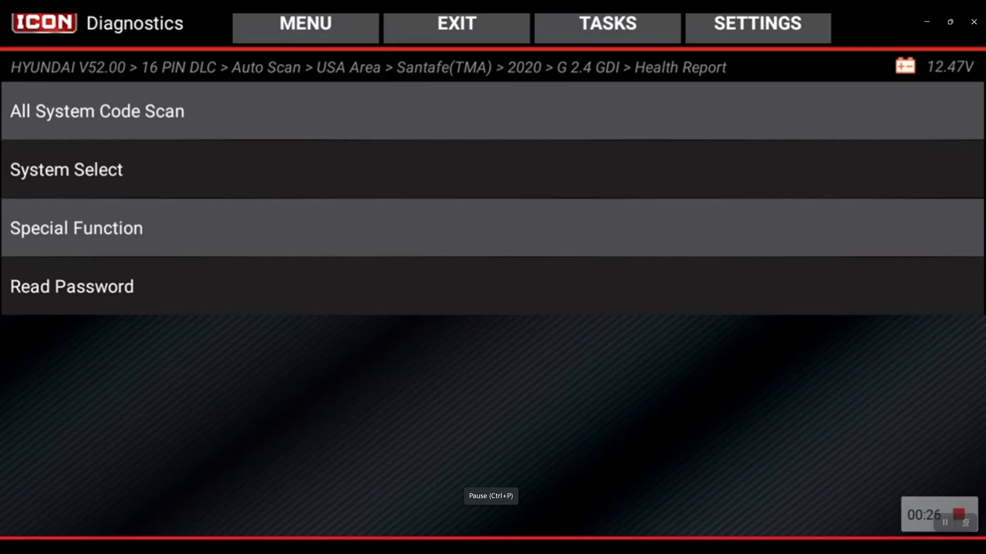
Select the ABS (Anti-lock Braking System) module from the 2020 Santa Fe system list.
left_click(66, 170)
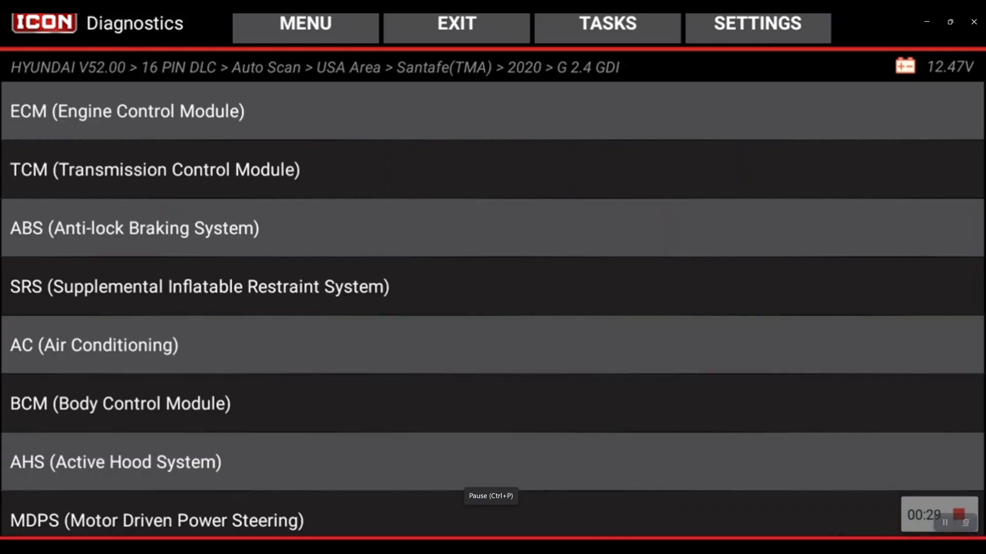
scroll("down", 3)
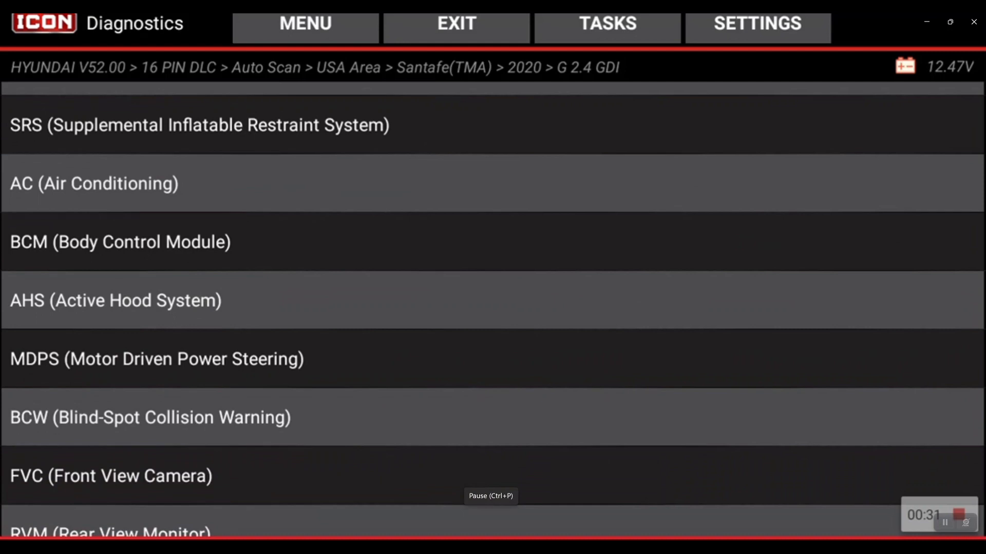
scroll("up", 3)
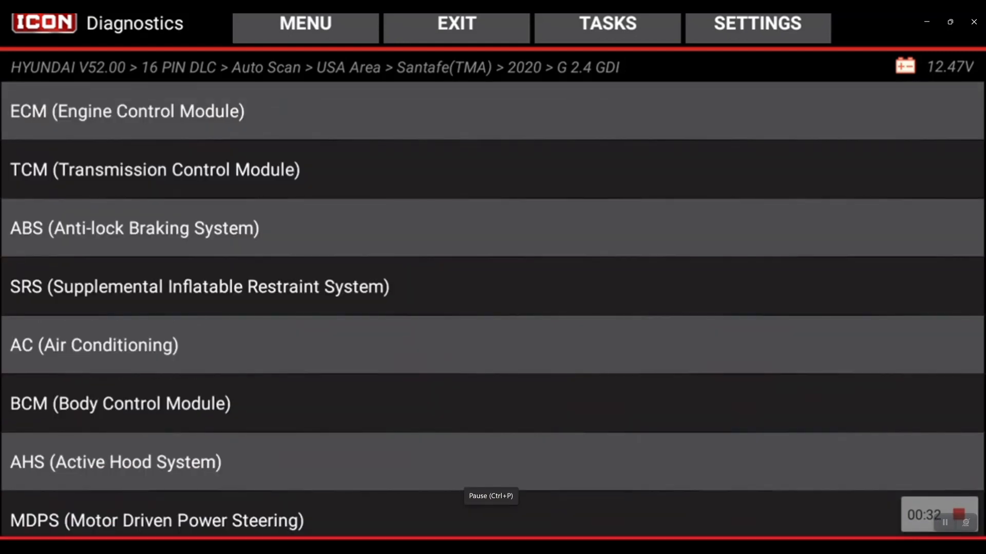
left_click(134, 228)
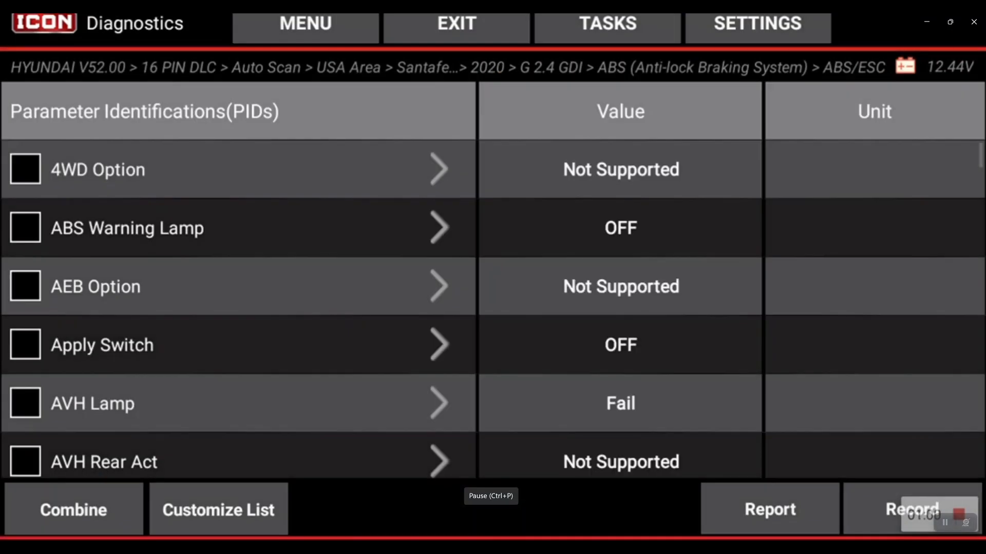
Scroll the ABS/ESC PID list to AVH Lamp (Fail) and Brake Lamp Switch (OFF) readings.
scroll("down", 3)
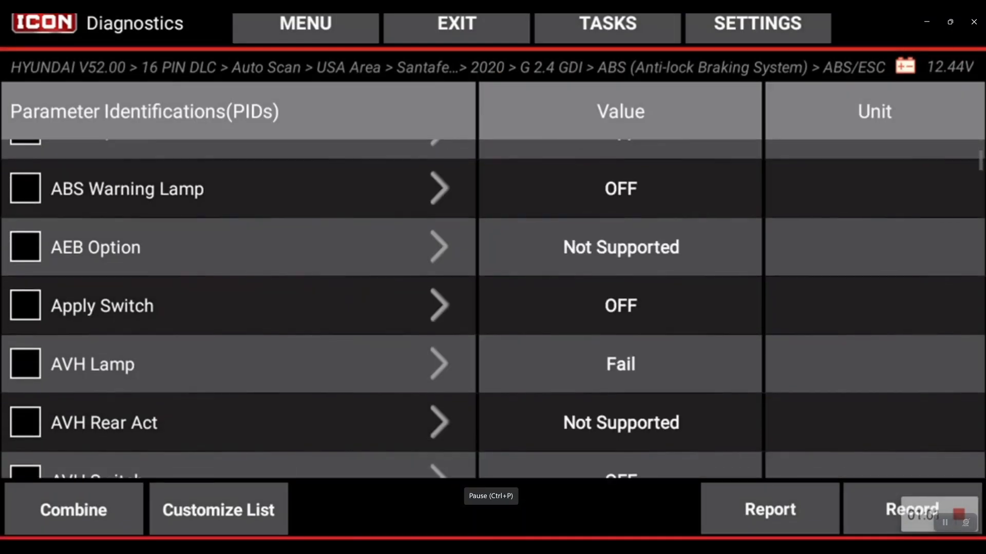
scroll("down", 3)
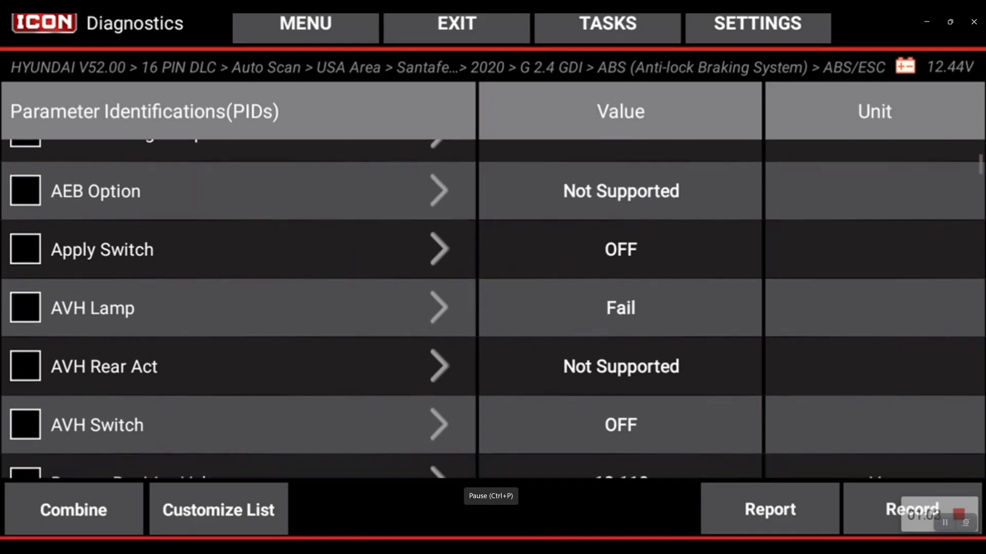
scroll("down", 3)
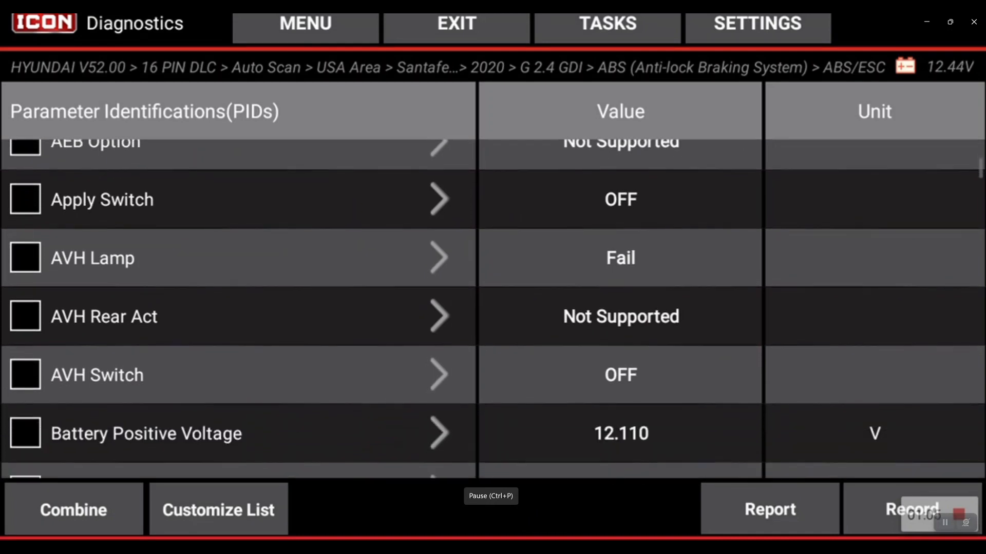
left_click(439, 257)
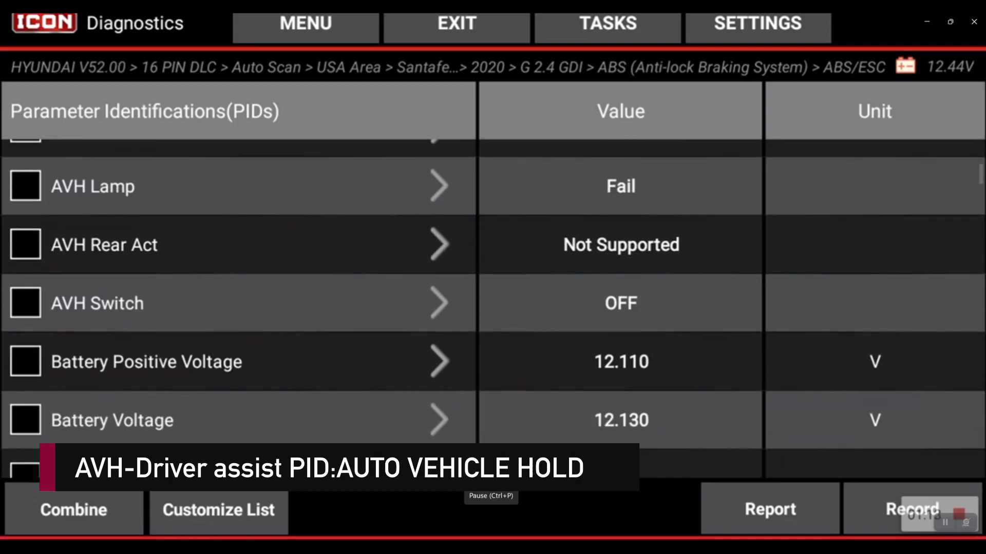
scroll("up", 3)
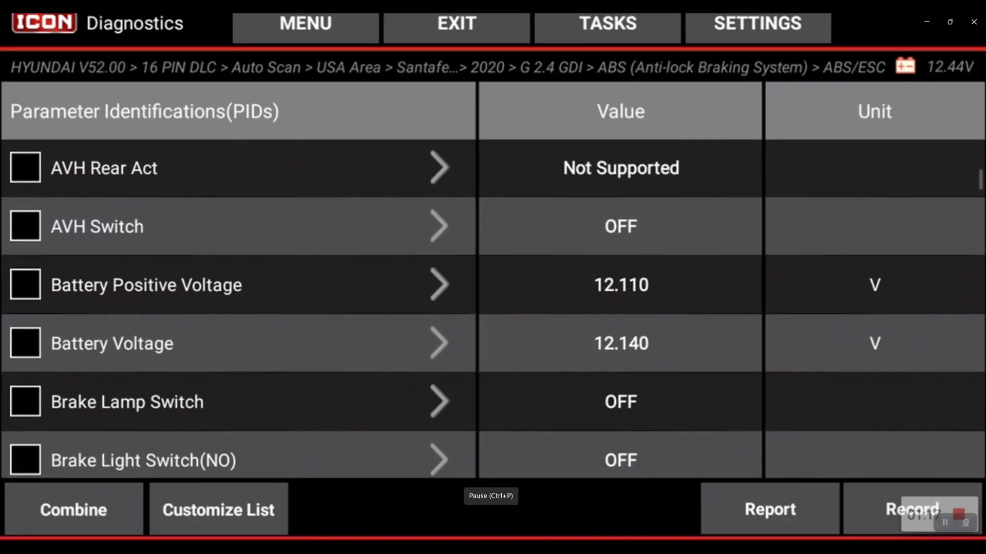
scroll("down", 3)
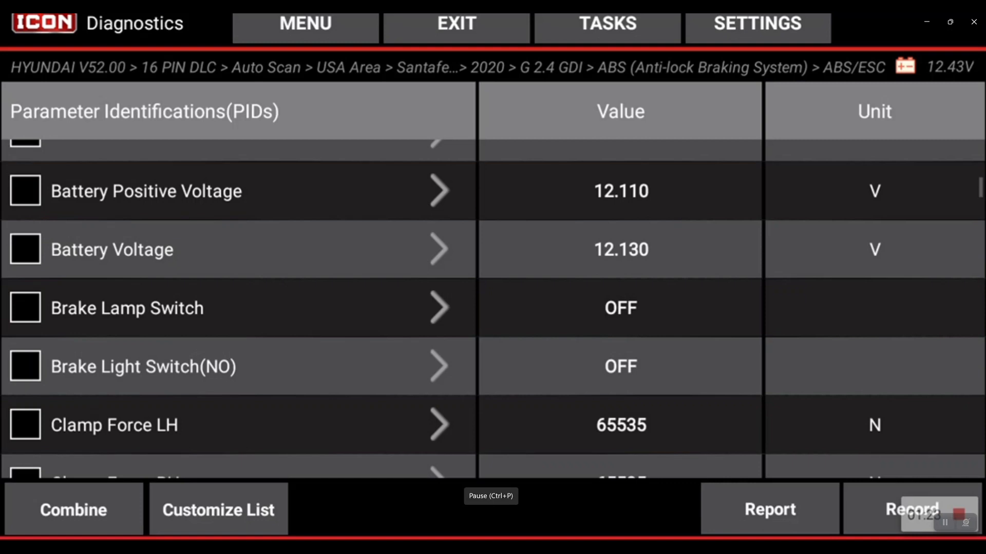
scroll("down", 3)
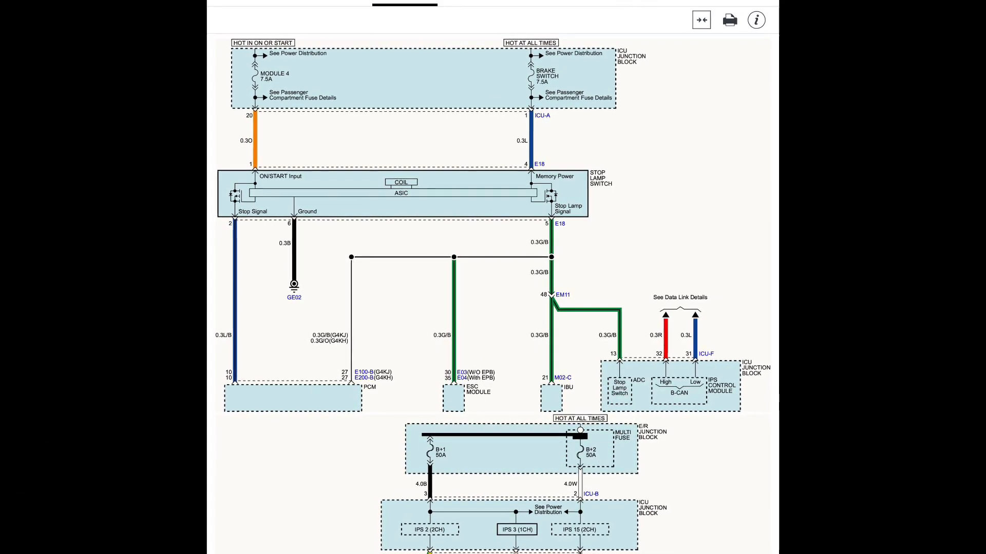
Review the stop lamp switch wiring diagram, then reopen the ABS live data stream.
scroll("down", 3)
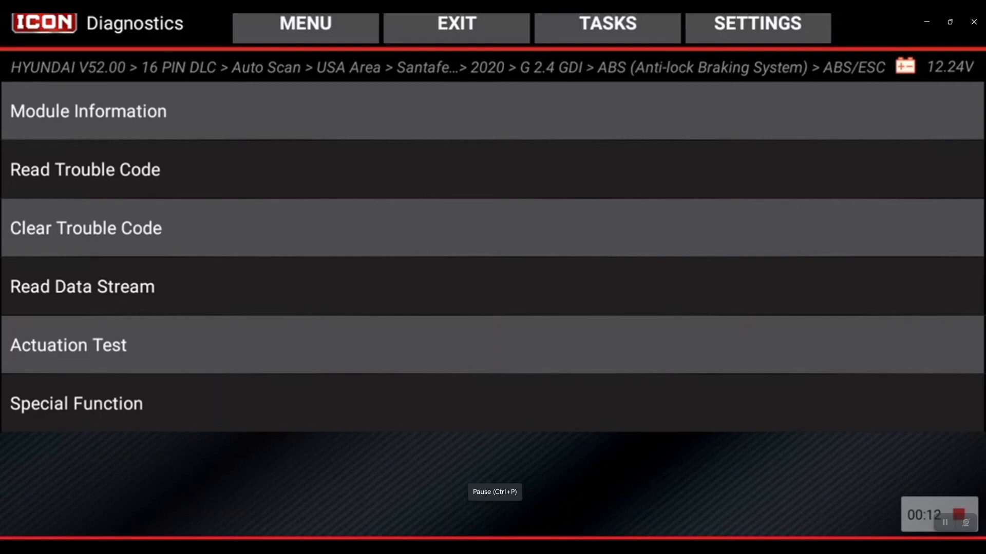
left_click(82, 287)
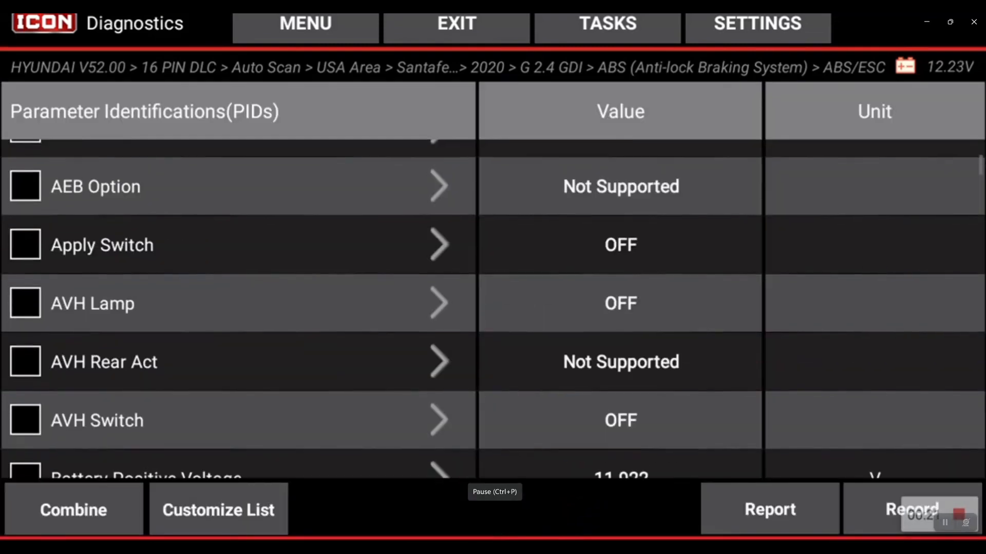
Scroll the PIDs confirming Brake Lamp Switch and Brake Light Switch(NO) ON, AVH Lamp OFF.
scroll("down", 3)
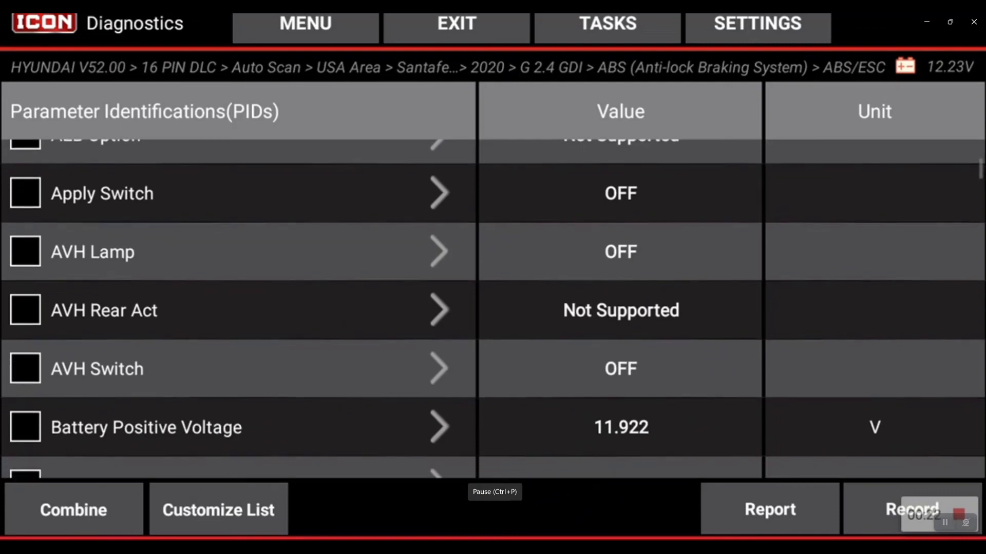
scroll("down", 3)
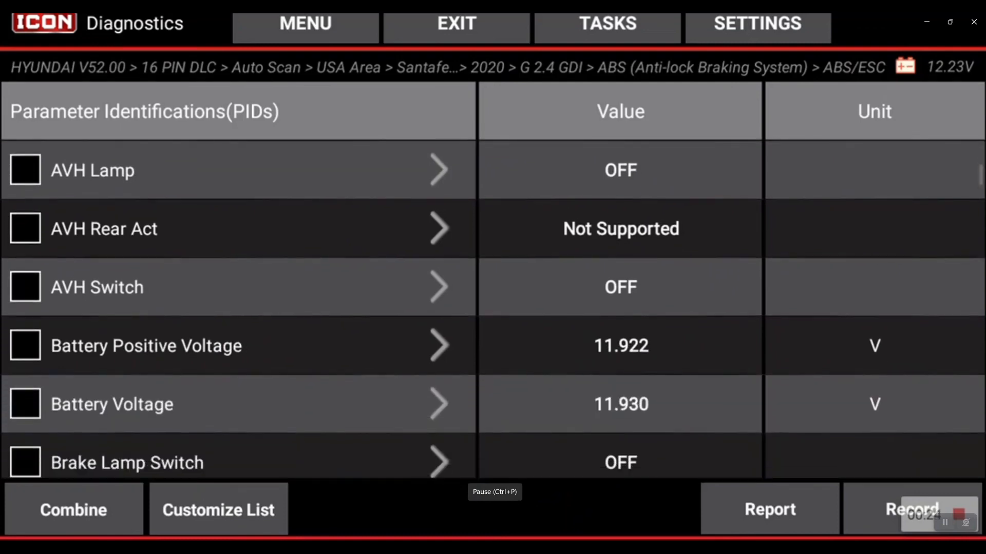
scroll("down", 3)
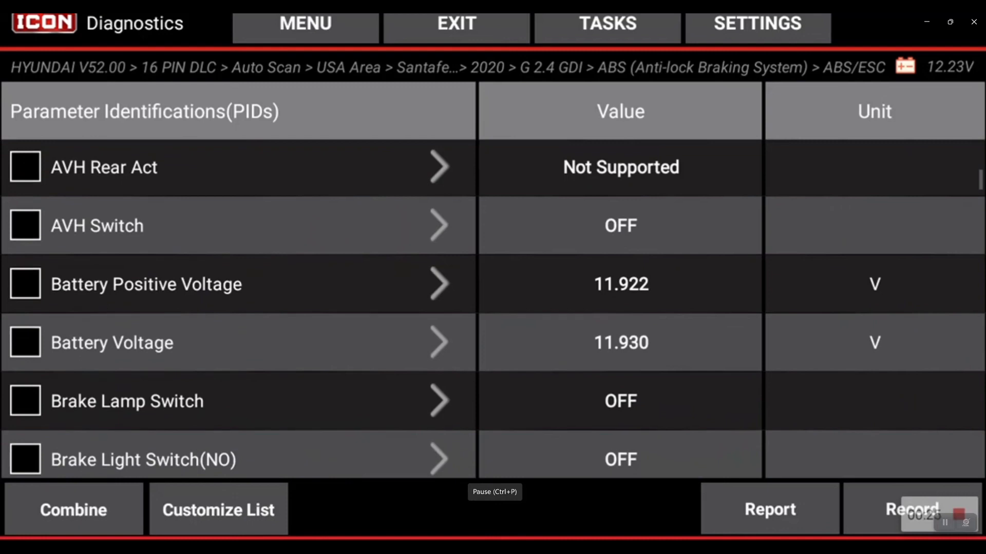
scroll("down", 3)
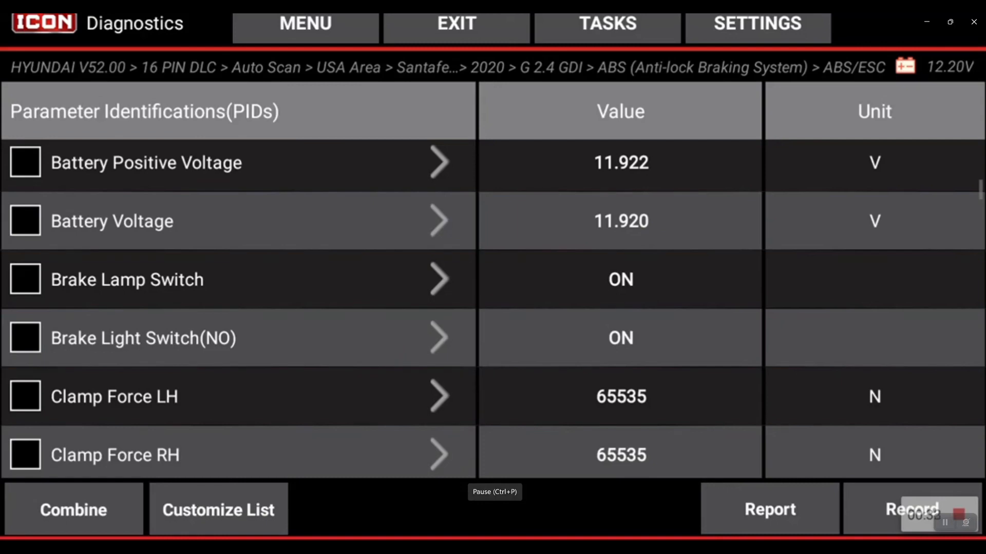
scroll("up", 3)
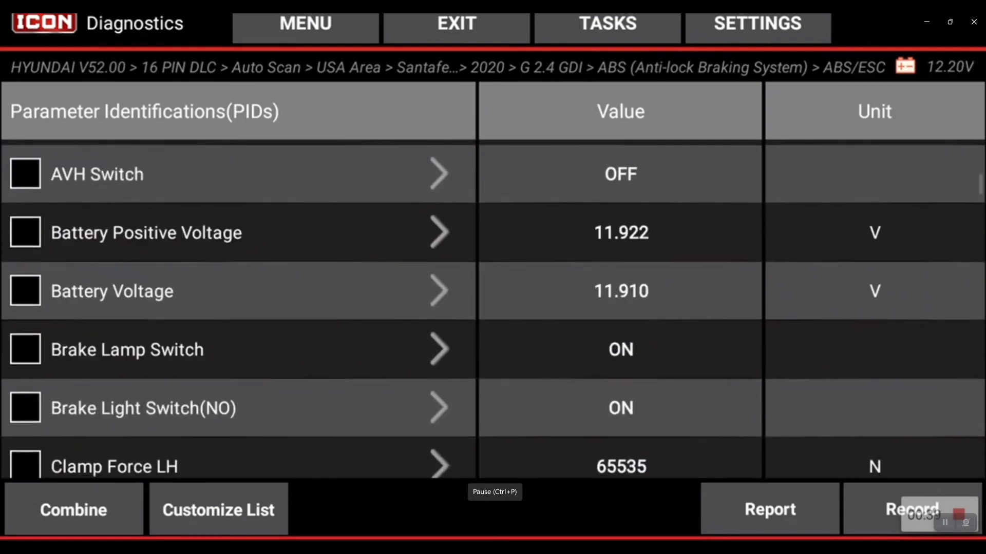
scroll("up", 3)
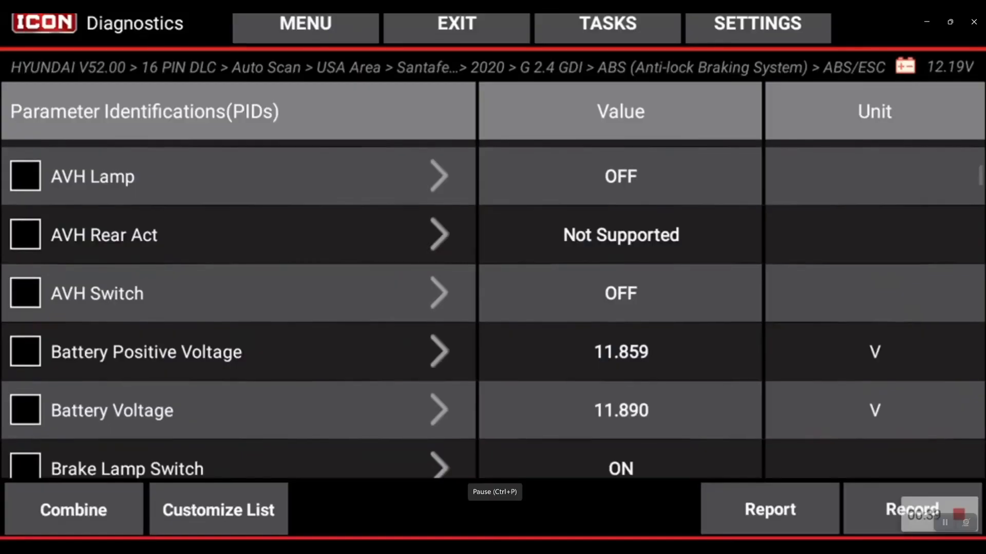
scroll("down", 3)
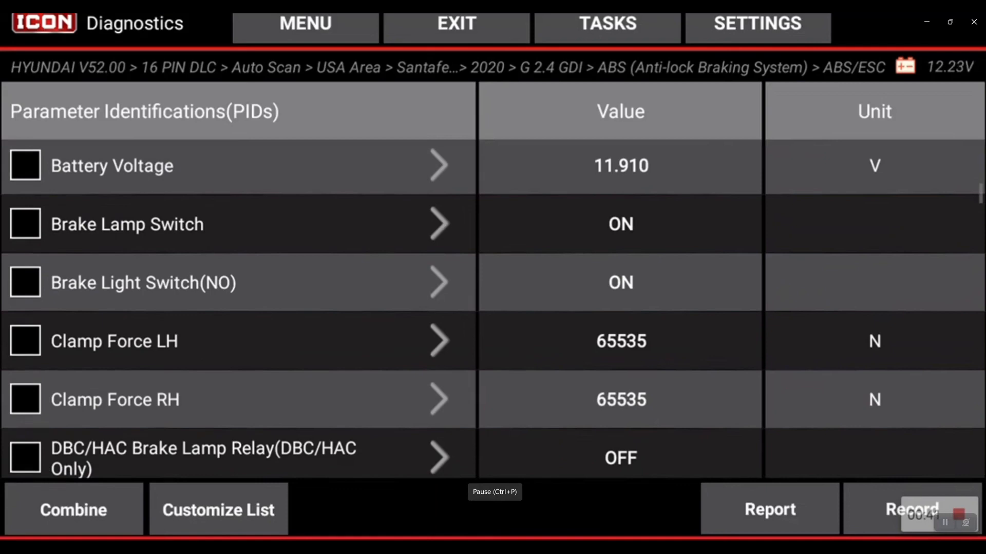
scroll("down", 3)
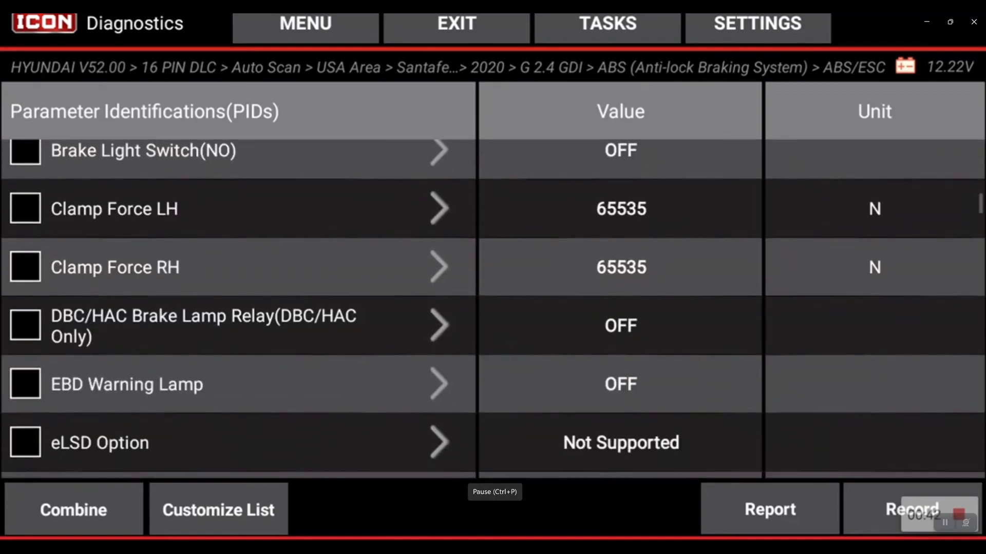